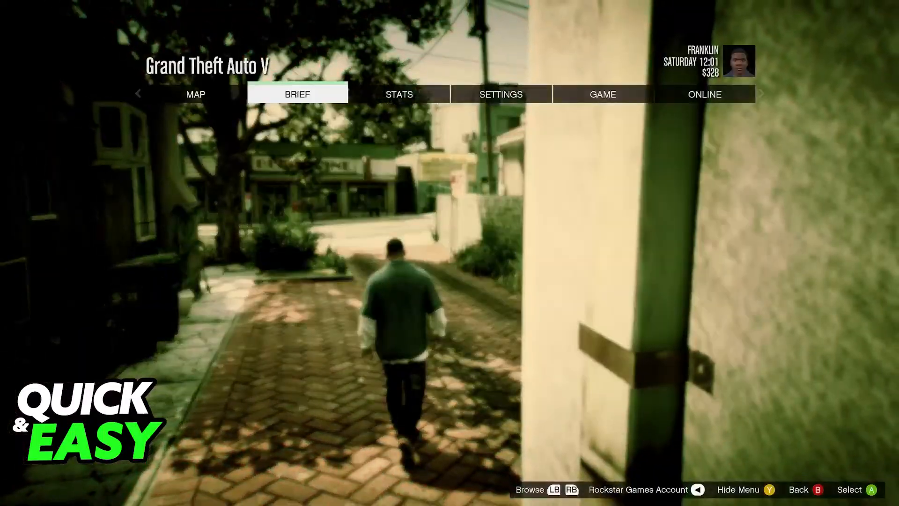
# View GTA V's Gamepad settings showing the on-foot controller layout.
pyautogui.click(500, 93)
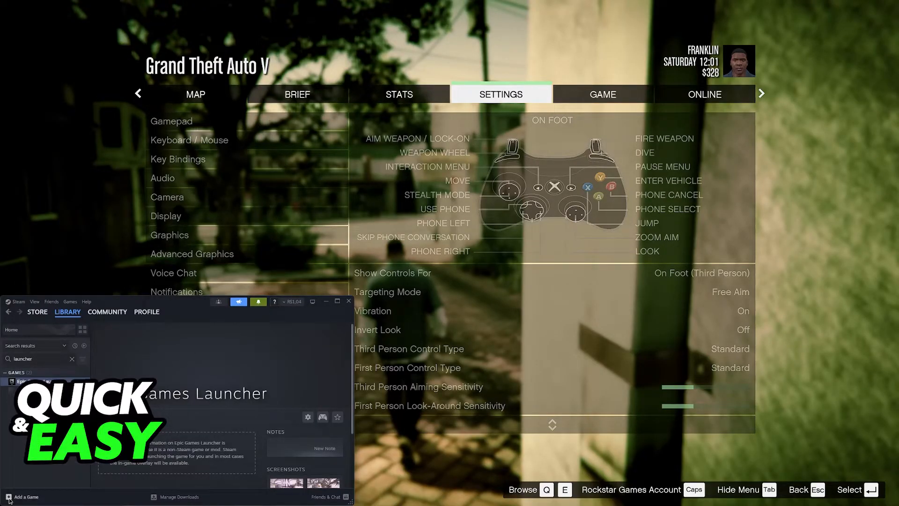
# Search the Add Non-Steam Game dialog for 'launcher' then 'epic games', finding no matches.
pyautogui.click(26, 496)
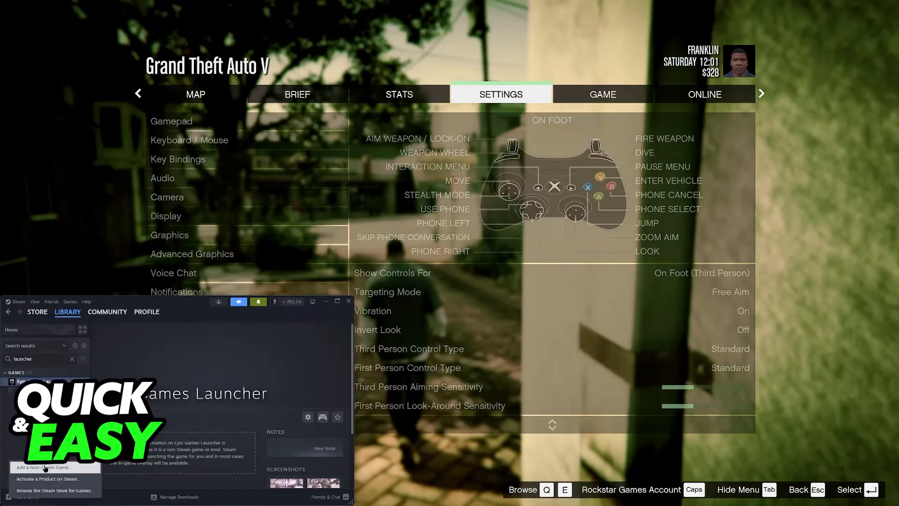
pyautogui.click(42, 467)
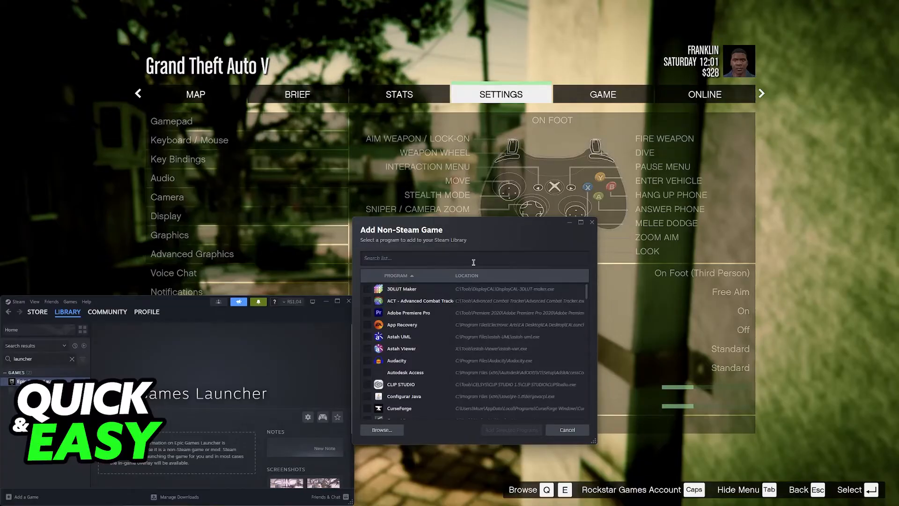
pyautogui.write('launcher')
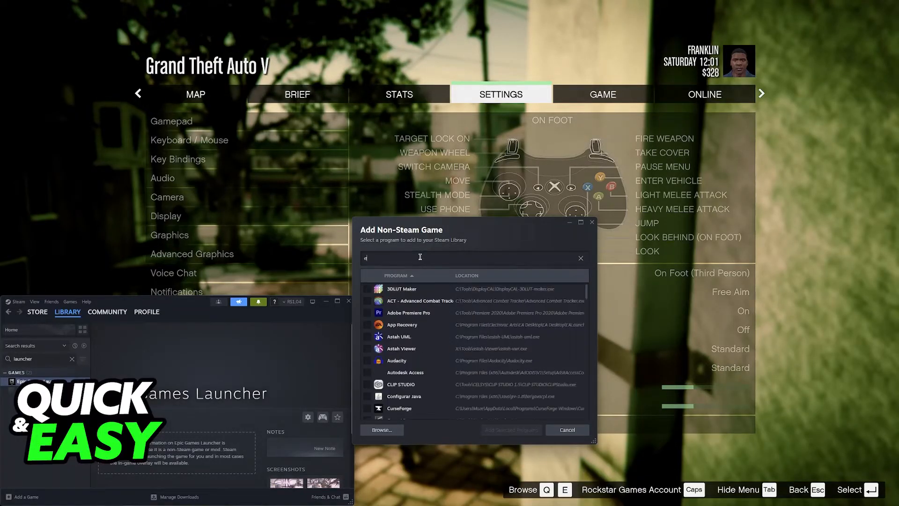
pyautogui.write('epic games')
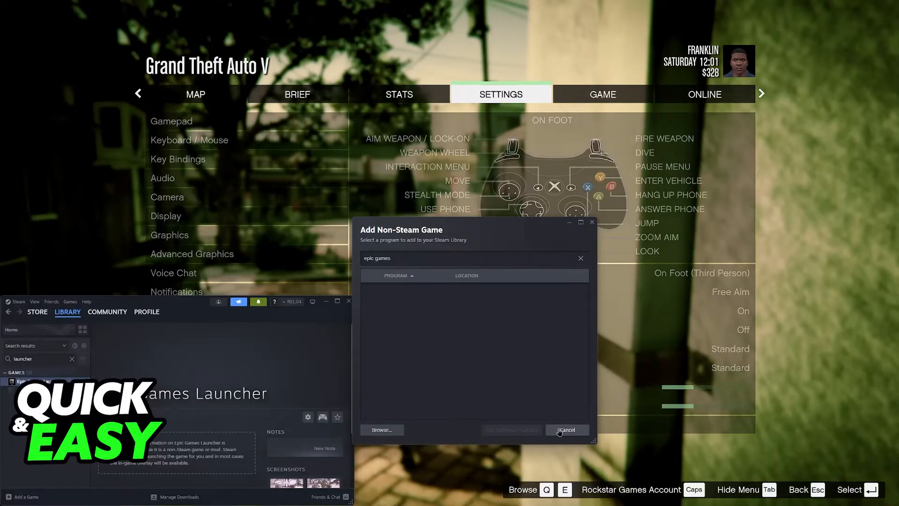
# Cancel the add dialog and enable Steam Input override for the Epic and Rockstar launchers.
pyautogui.click(565, 429)
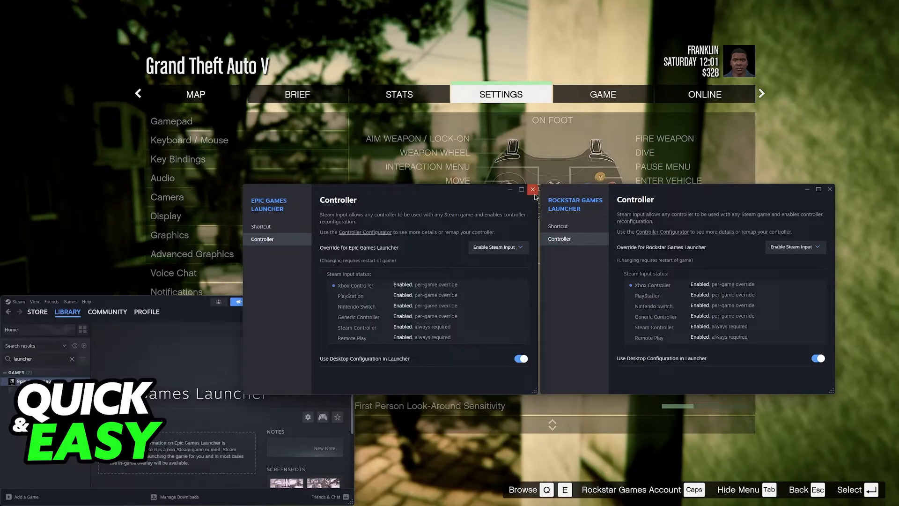
pyautogui.click(68, 310)
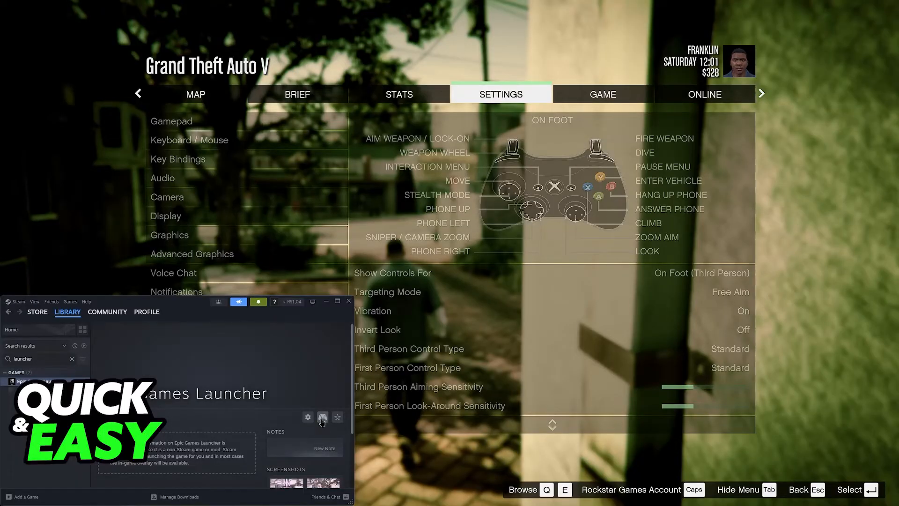
# View the Epic Games Launcher's Steam Input gamepad layout, then visit the DS4Windows homepage.
pyautogui.click(323, 417)
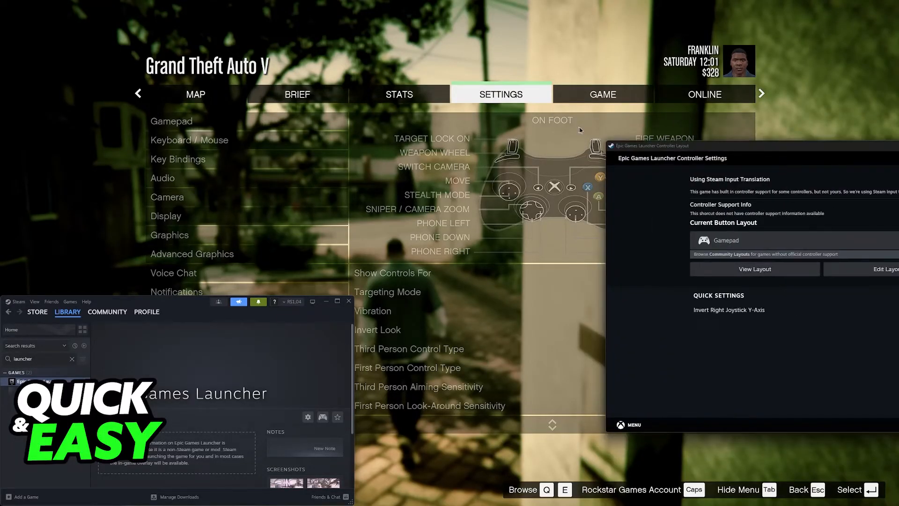
pyautogui.click(754, 269)
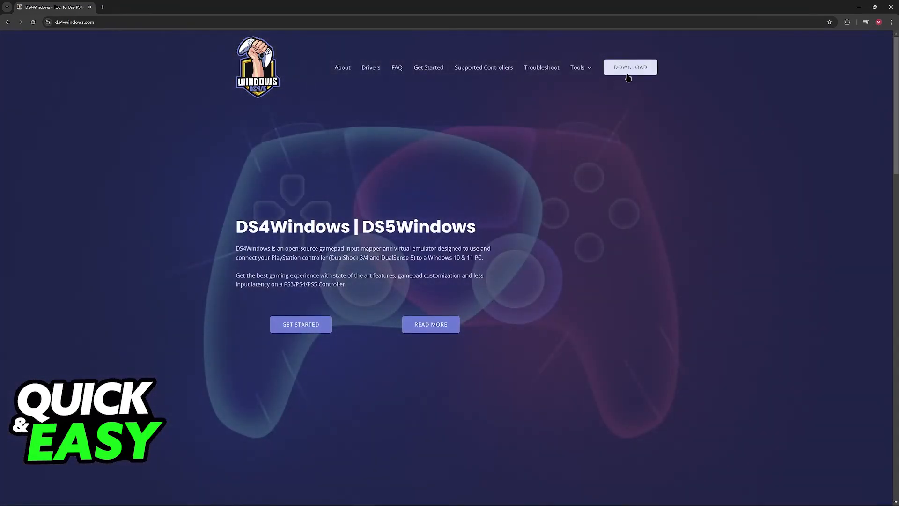
# Download DS4Windows 3.3.3 and view its extracted folder in File Explorer.
pyautogui.click(629, 67)
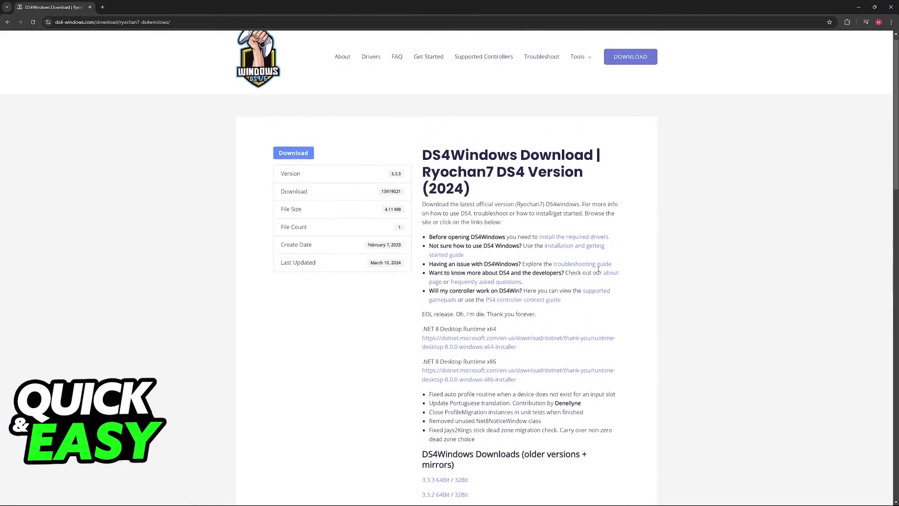
pyautogui.scroll(-3)
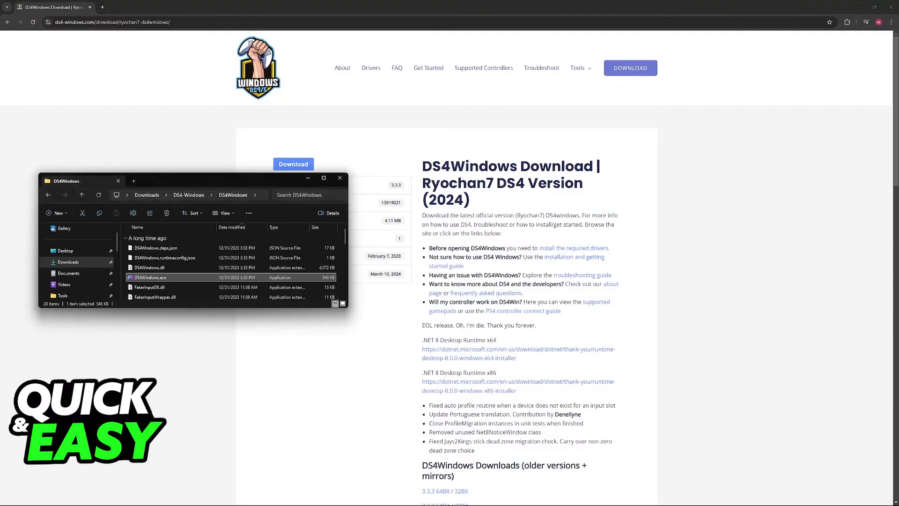
# Launch DS4Windows.exe, check the default profile, cancel, and see no controllers connected.
pyautogui.doubleClick(150, 277)
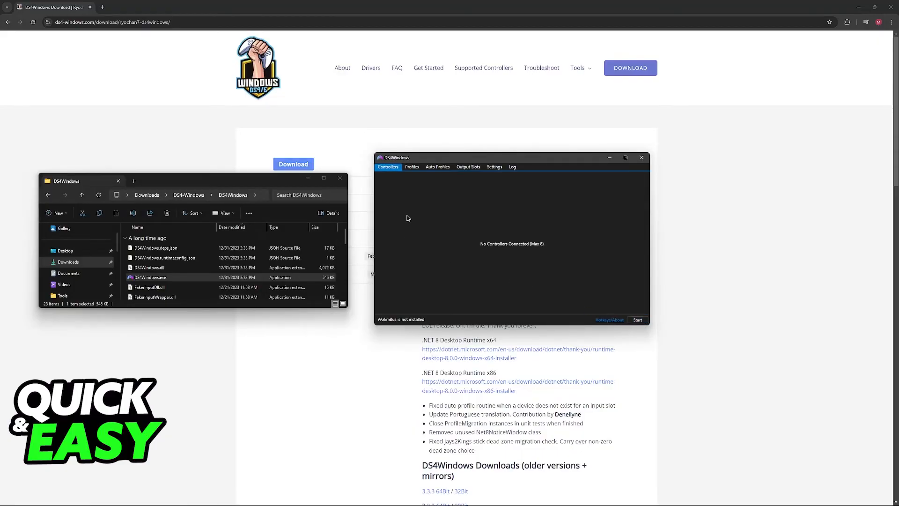
pyautogui.click(411, 167)
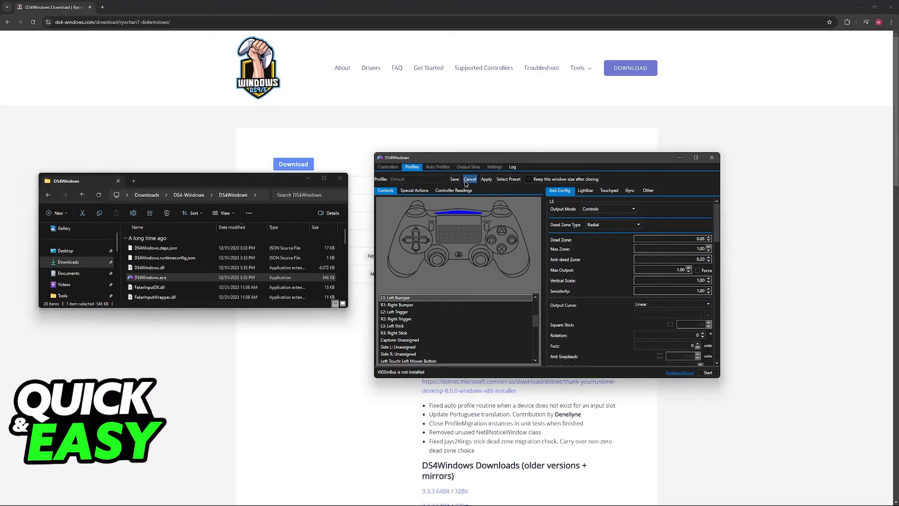
pyautogui.click(469, 179)
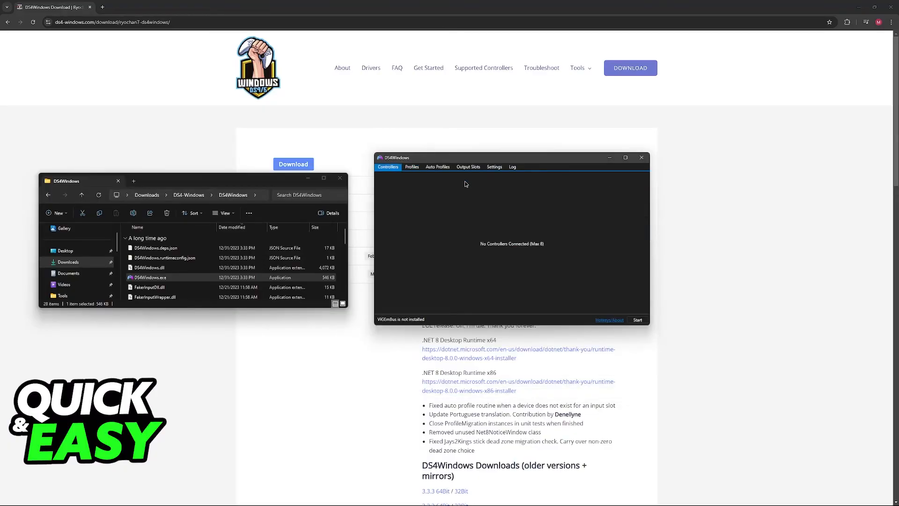